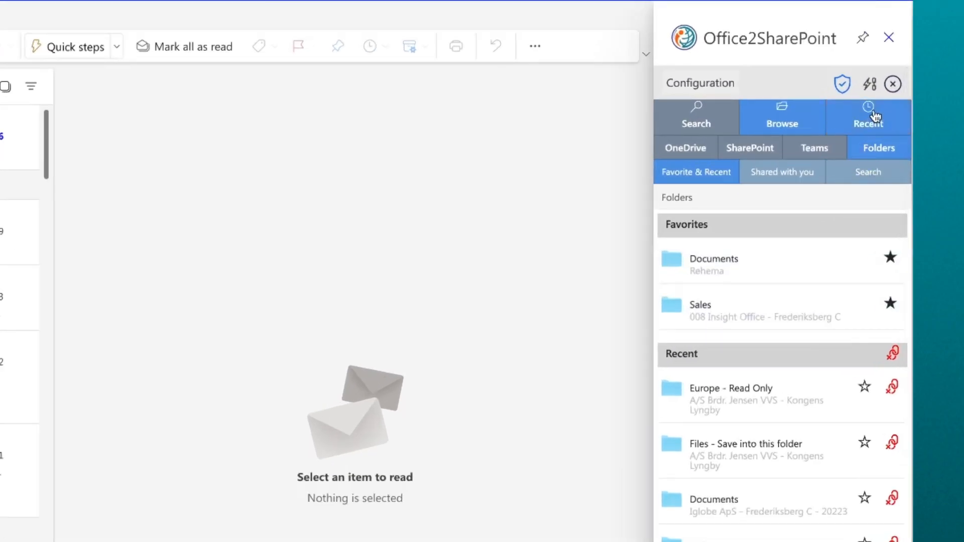
# - Select the Meeting Request and upcoming-meeting Documents emails to list Office2SharePoint Favorites and Recent folders
pyautogui.click(868, 117)
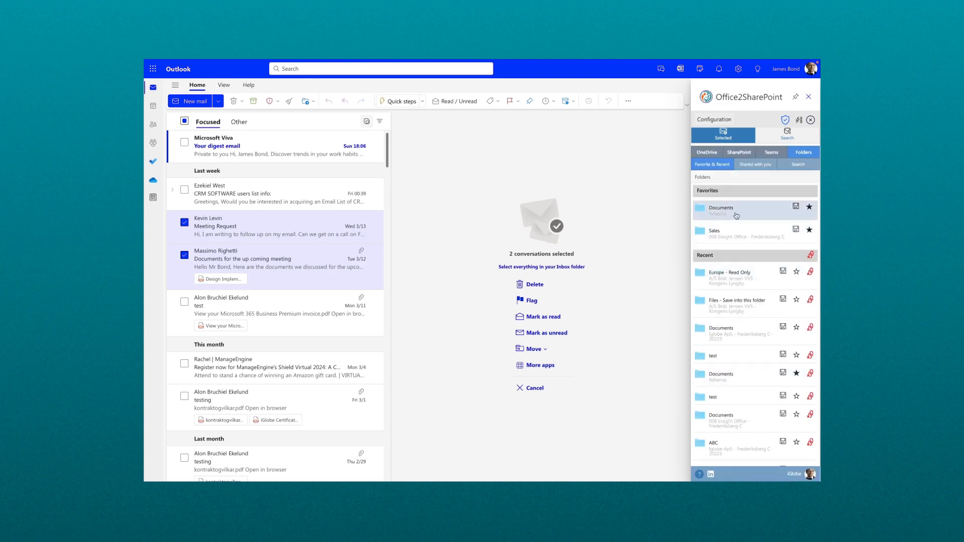
pyautogui.moveTo(736, 214)
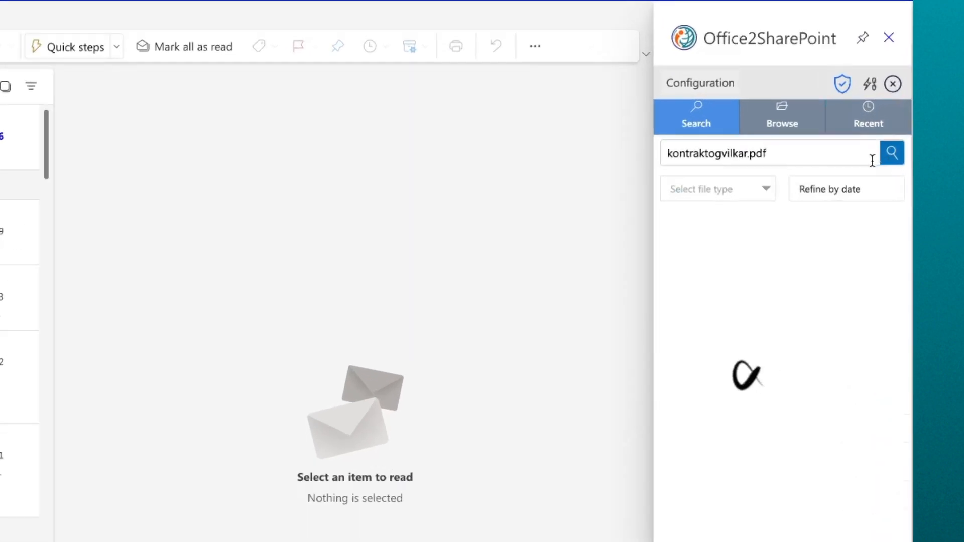
# - Run an Office2SharePoint search for kontraktogvilkar.pdf to list matching SharePoint files
pyautogui.click(892, 152)
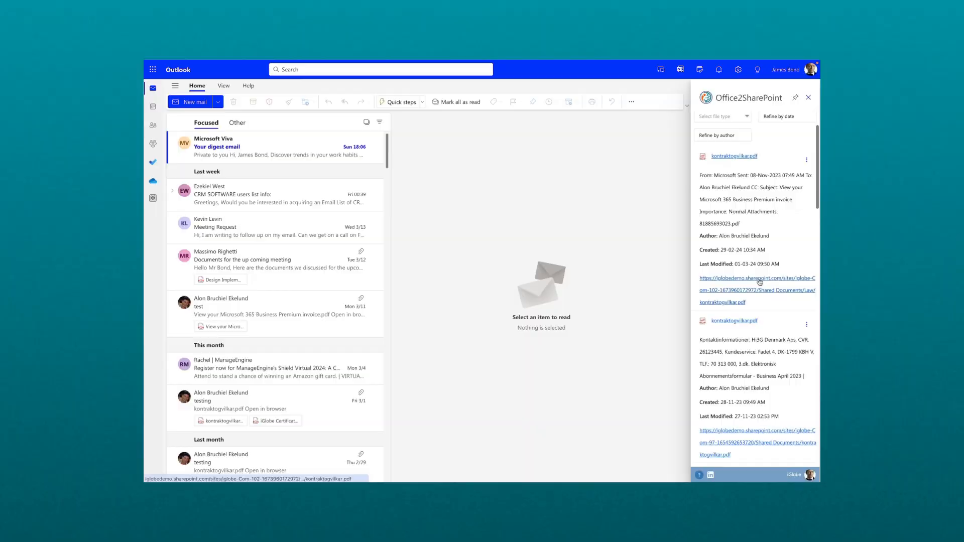